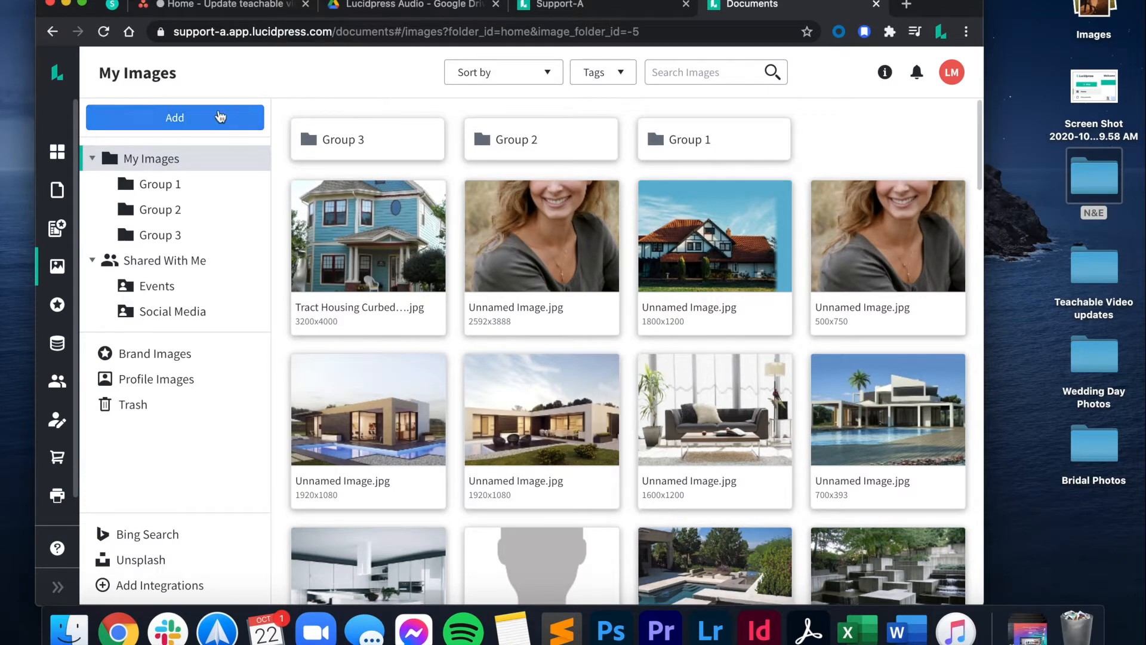
# - Show the details panel for the shared Social Media folder under Shared With Me
pyautogui.click(174, 117)
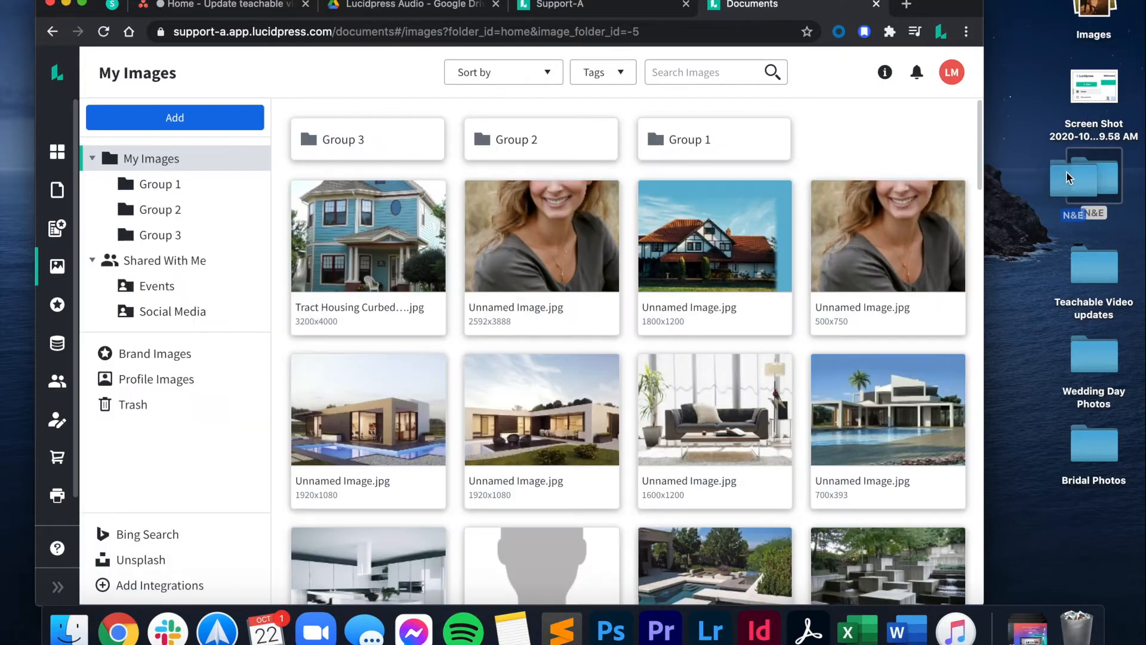
pyautogui.click(1094, 86)
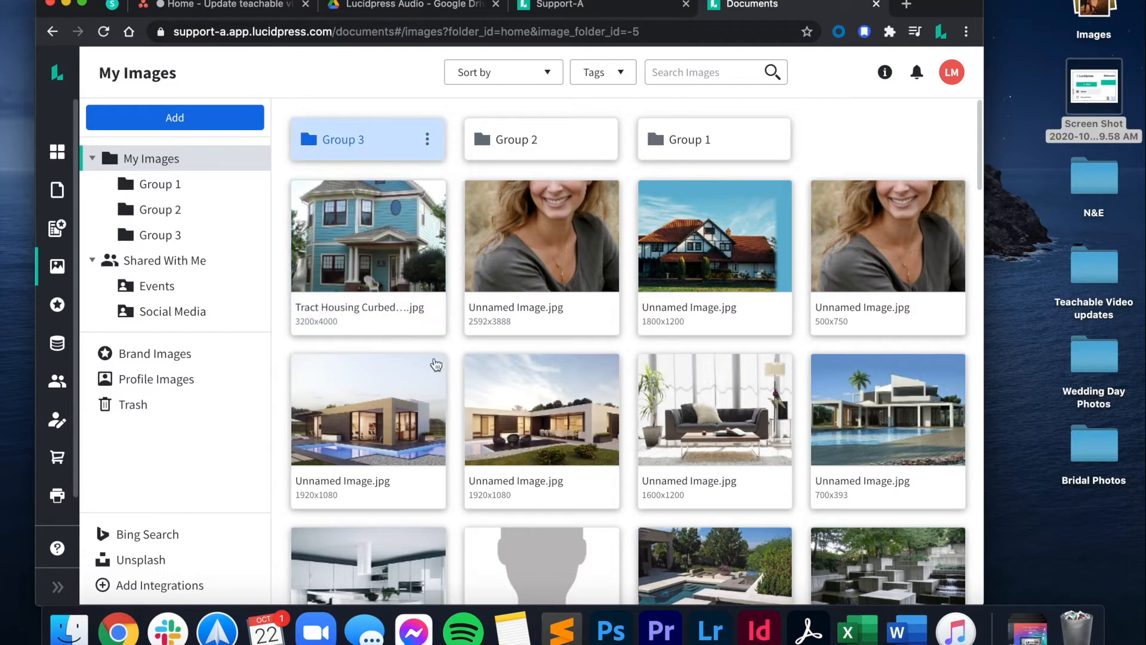
pyautogui.click(165, 259)
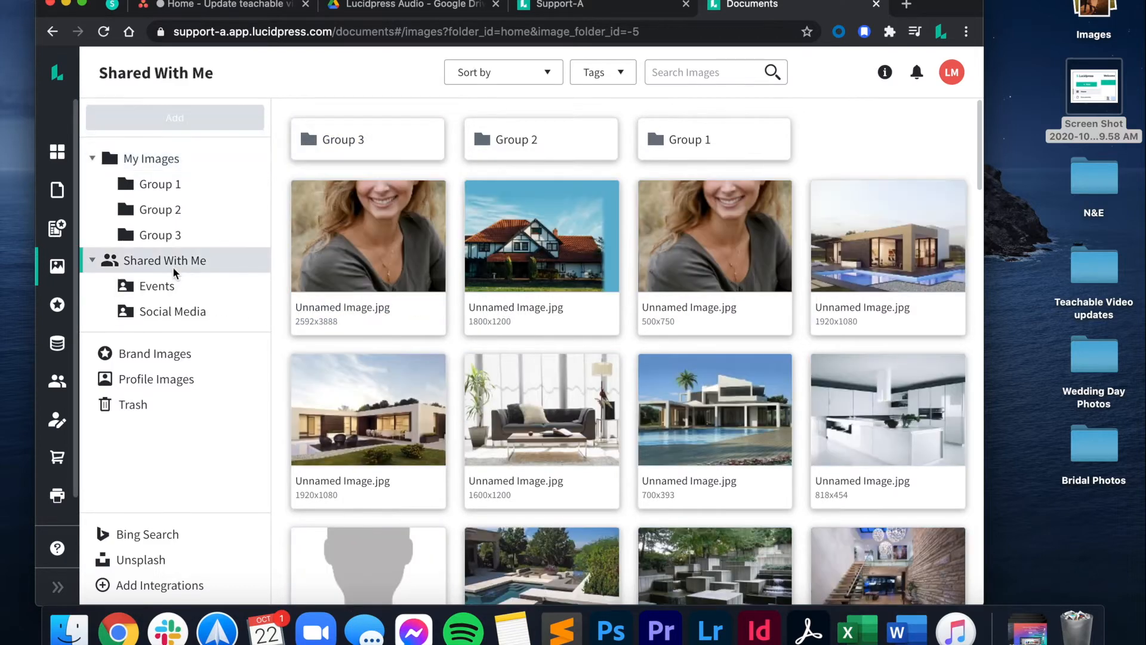
pyautogui.click(165, 259)
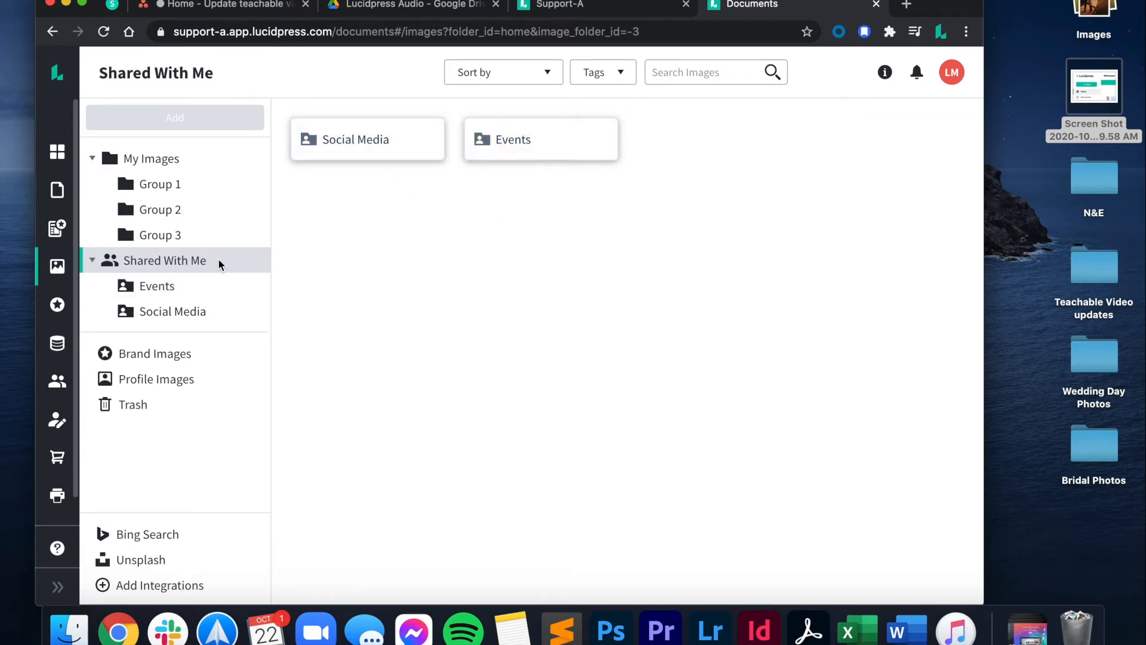
pyautogui.rightClick(356, 139)
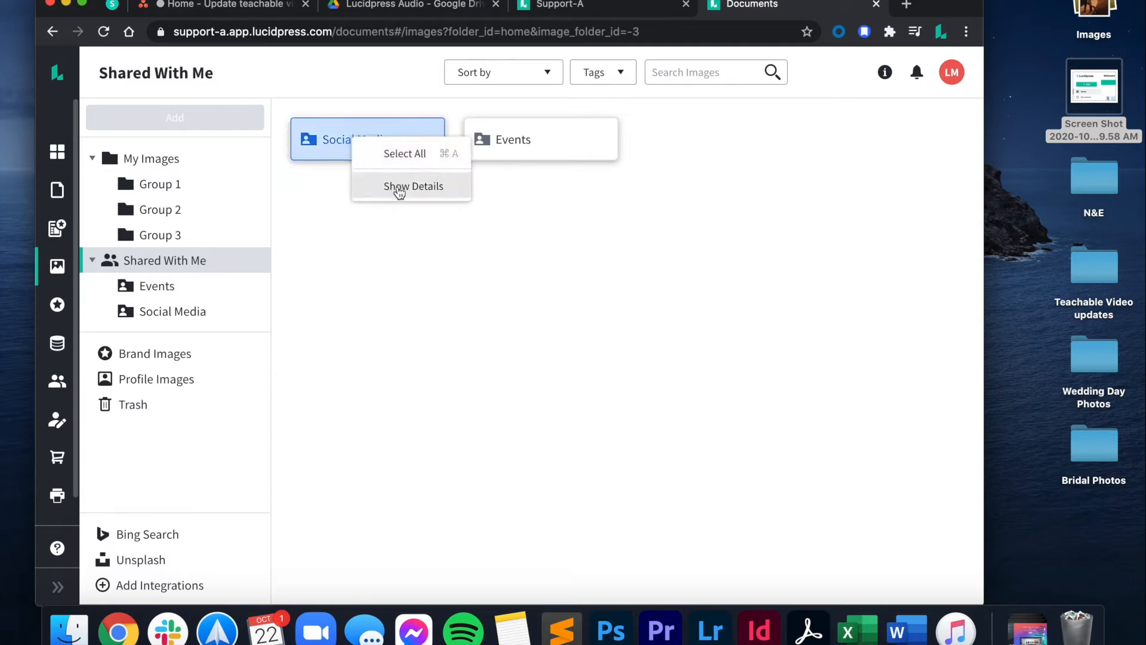
pyautogui.click(413, 186)
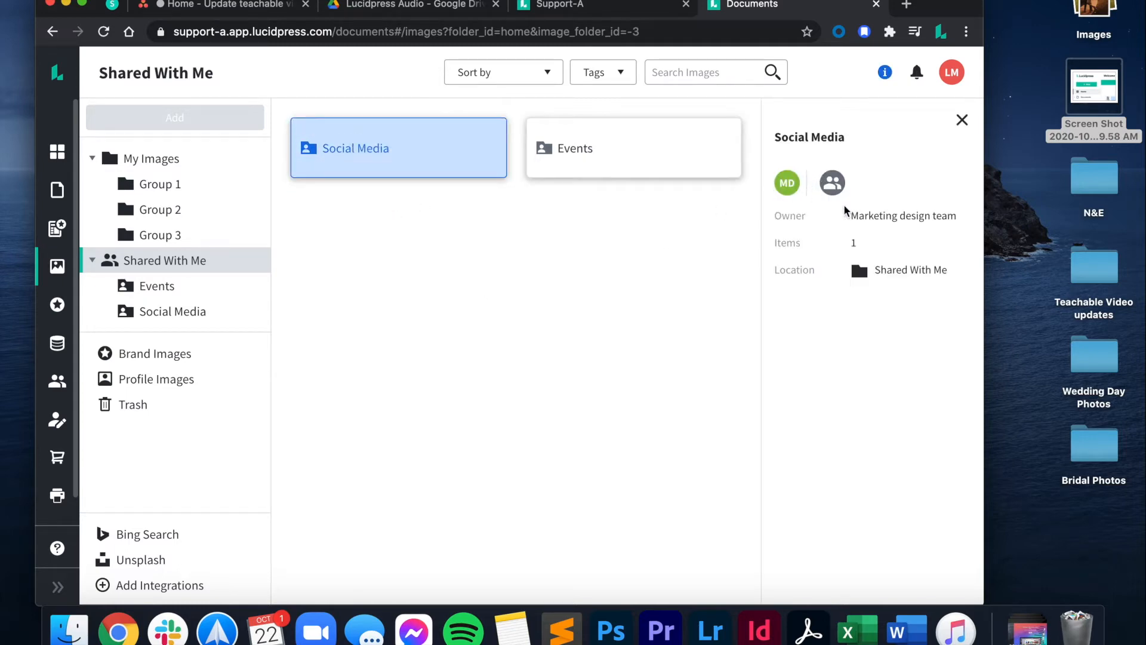
# - Browse Group 1 and My Images, view the Brand Images logos, then go to Trash
pyautogui.click(158, 183)
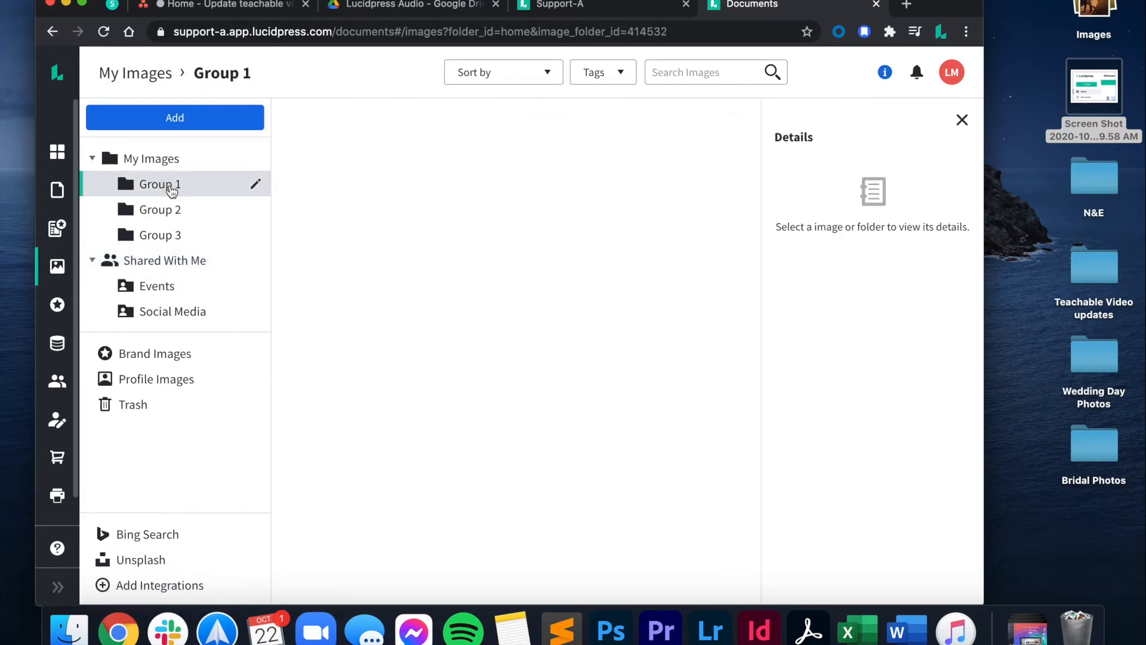
pyautogui.click(152, 158)
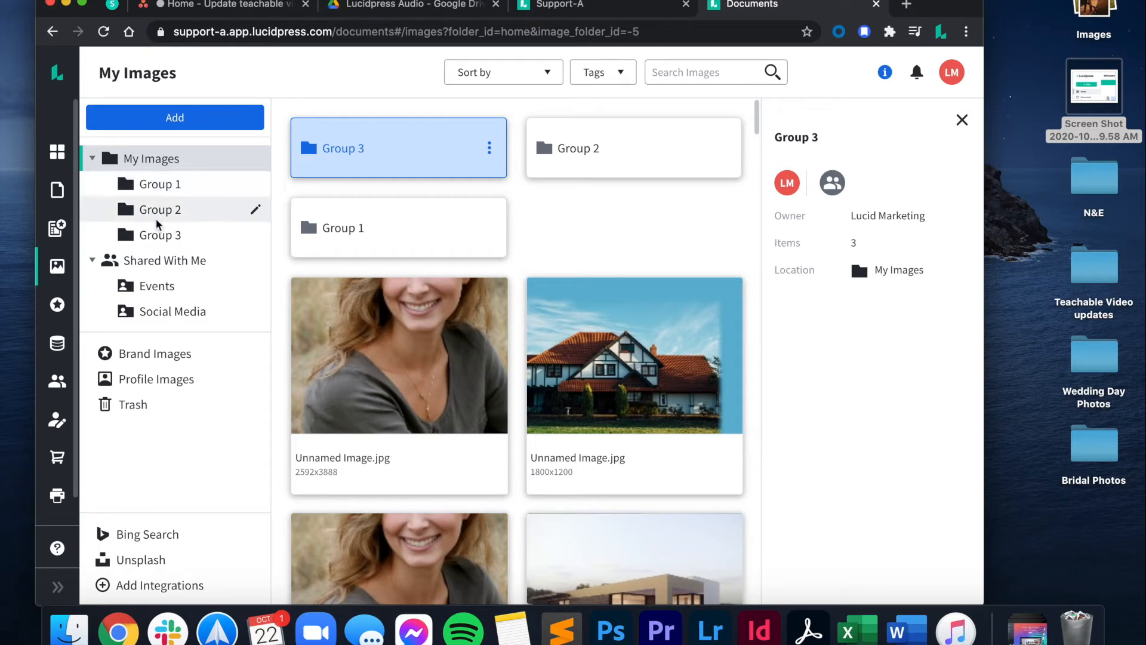
pyautogui.click(154, 353)
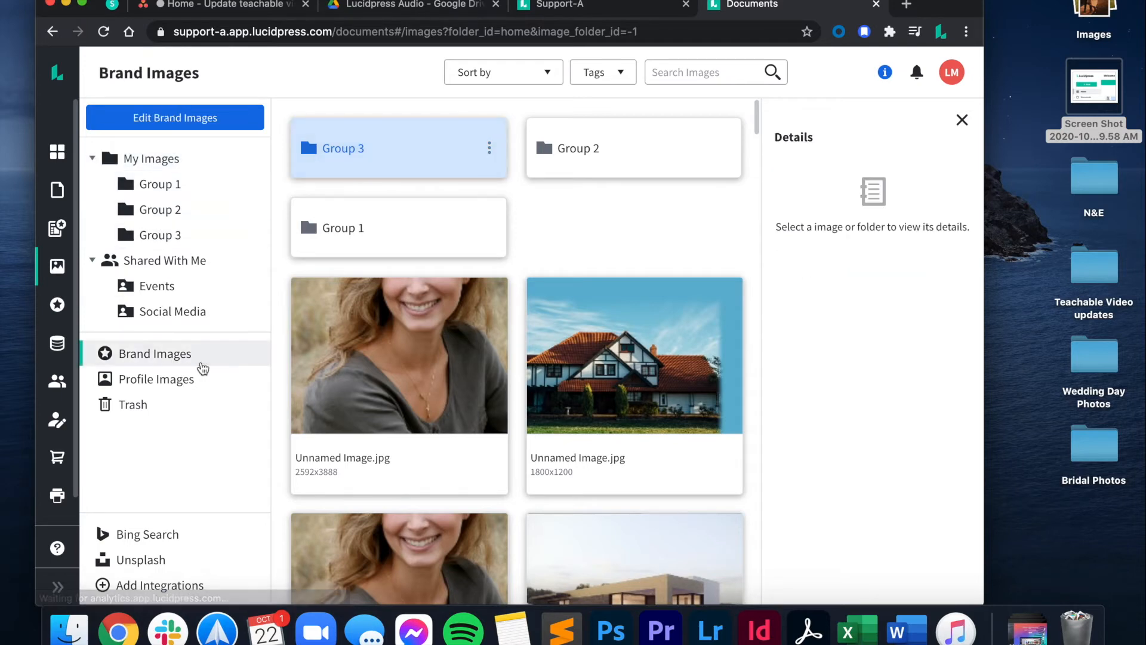
pyautogui.click(154, 354)
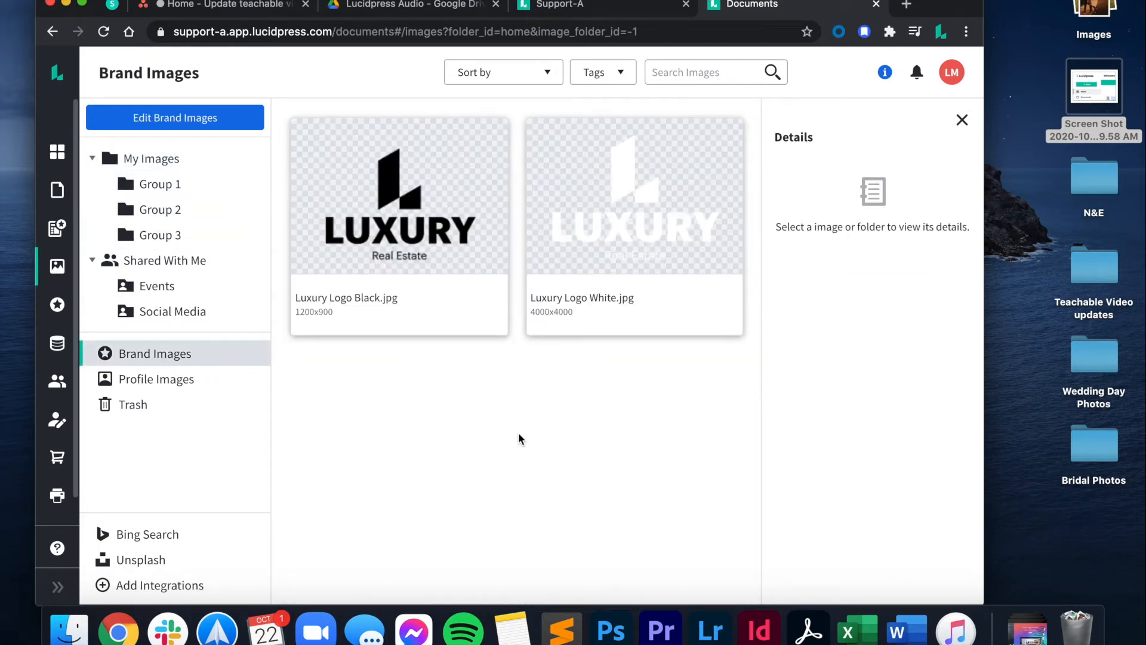
pyautogui.click(962, 120)
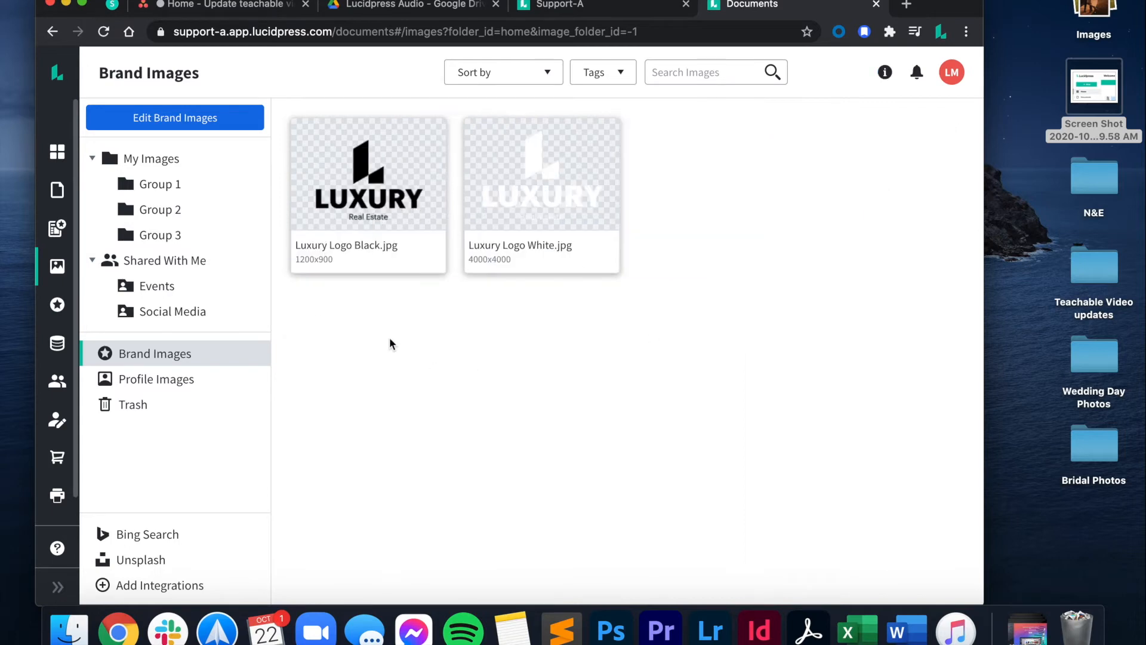
pyautogui.click(132, 404)
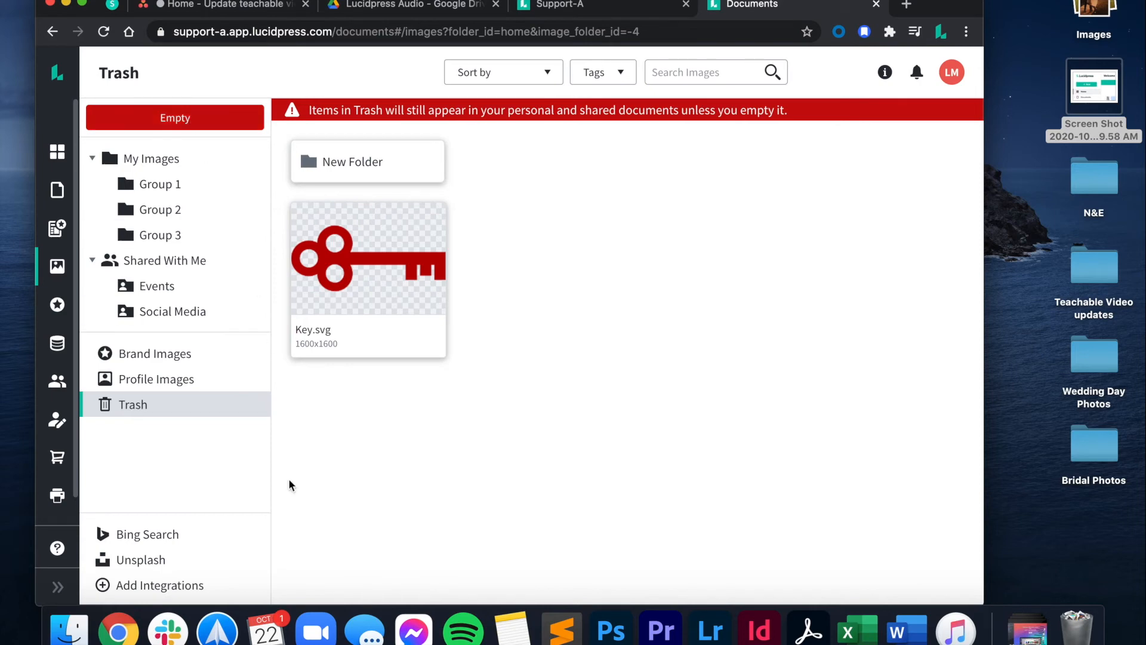
pyautogui.moveTo(143, 560)
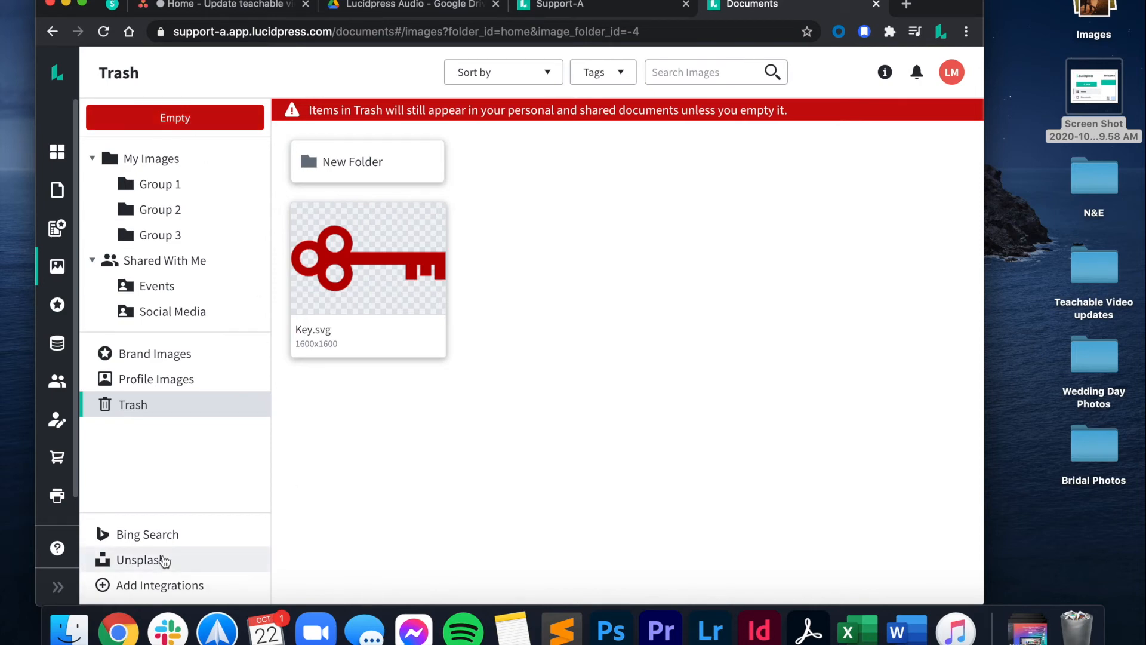
# - Switch from the Trash view to the Bing image search source
pyautogui.click(146, 533)
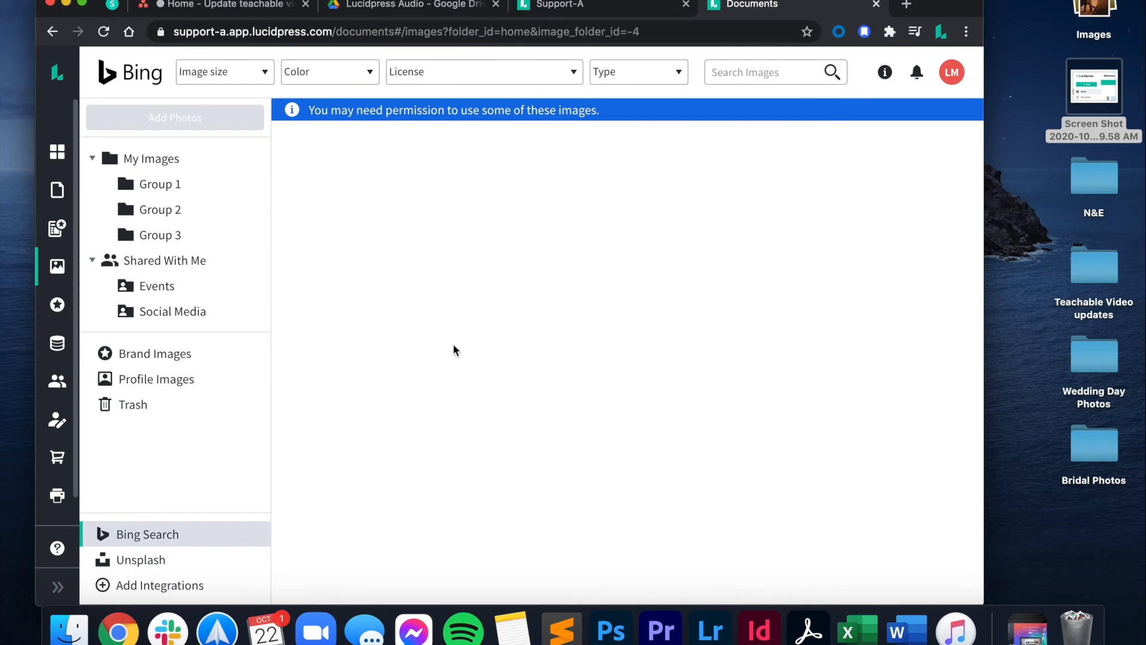
# - Search Bing for 'house' images, then switch to the Unsplash photo source
pyautogui.click(768, 71)
pyautogui.write('house')
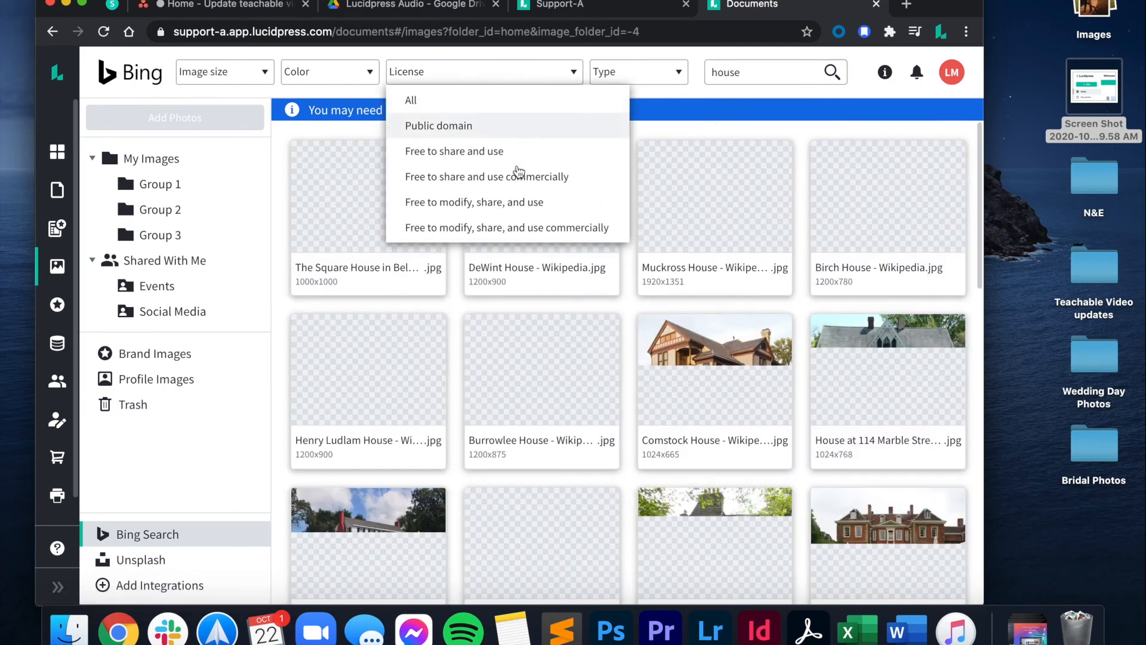
pyautogui.click(141, 559)
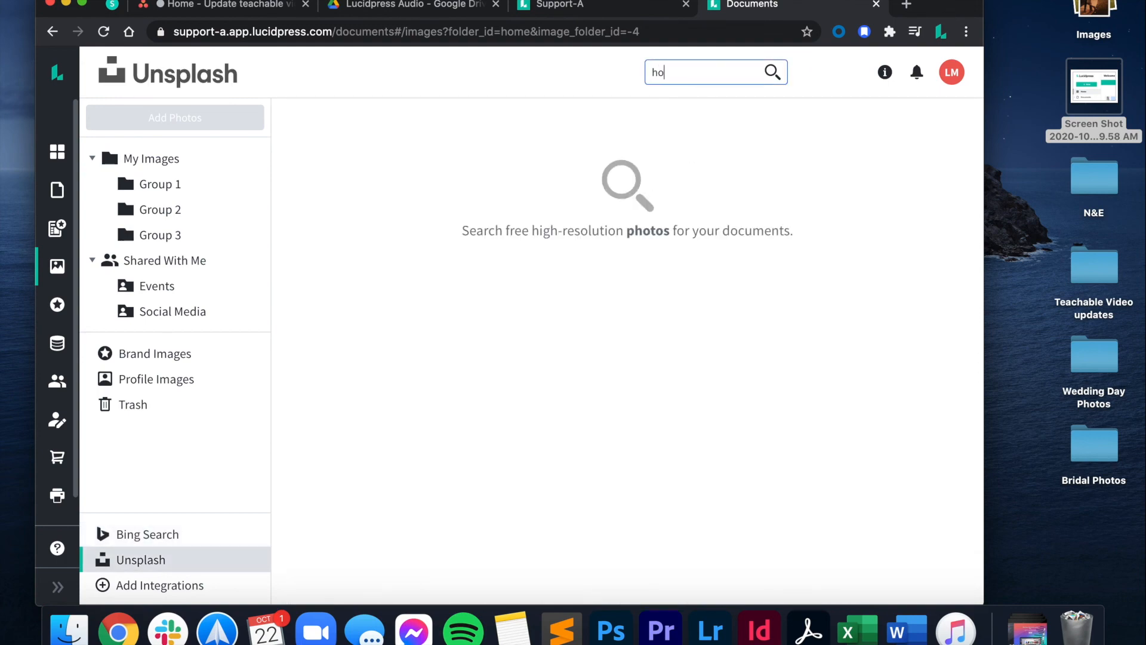